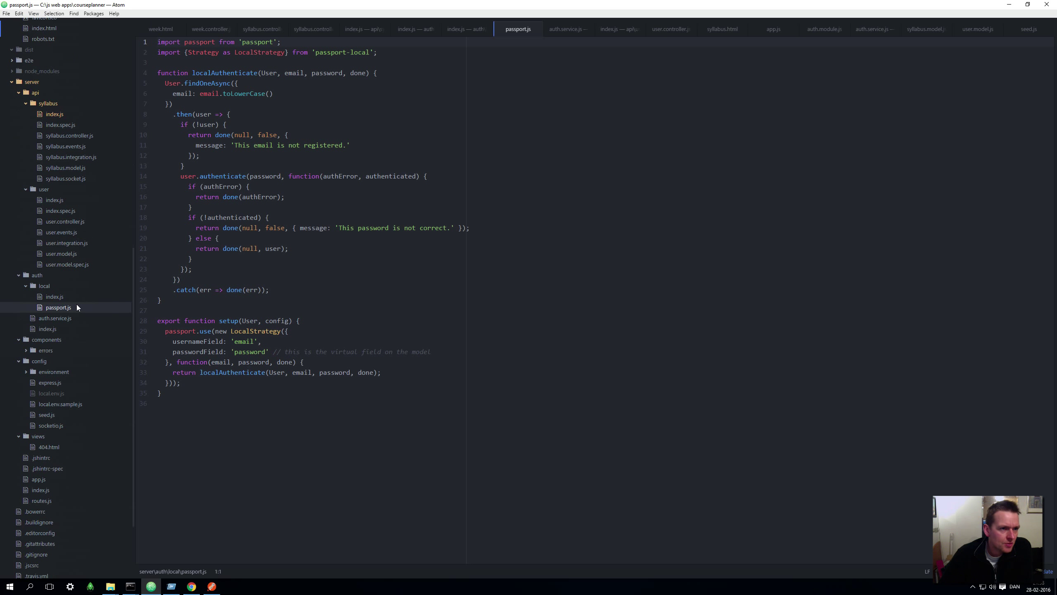
Collapse the server/auth/local strategy folder in the tree while passport.js stays open
{"action": "scroll", "scroll_direction": "down", "scroll_amount": 3}
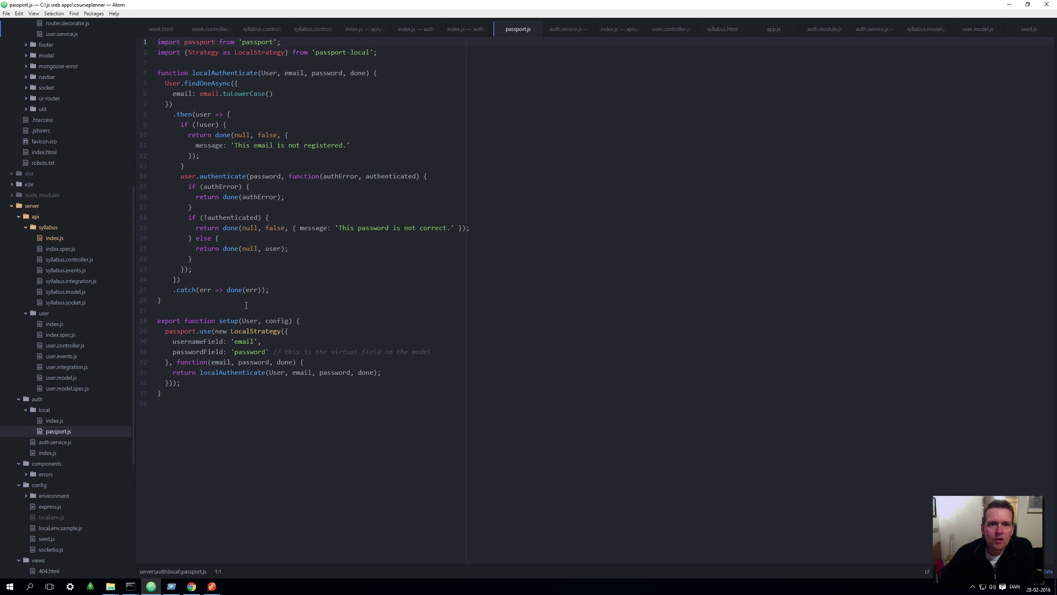
{"action": "mouse_move", "coordinate": [94, 336]}
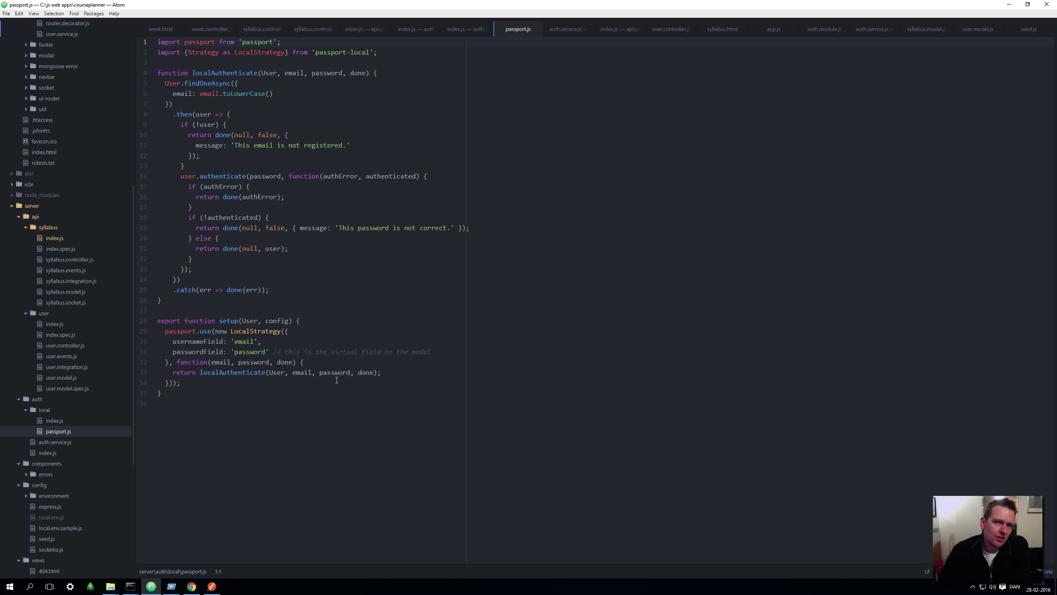
{"action": "mouse_move", "coordinate": [524, 197]}
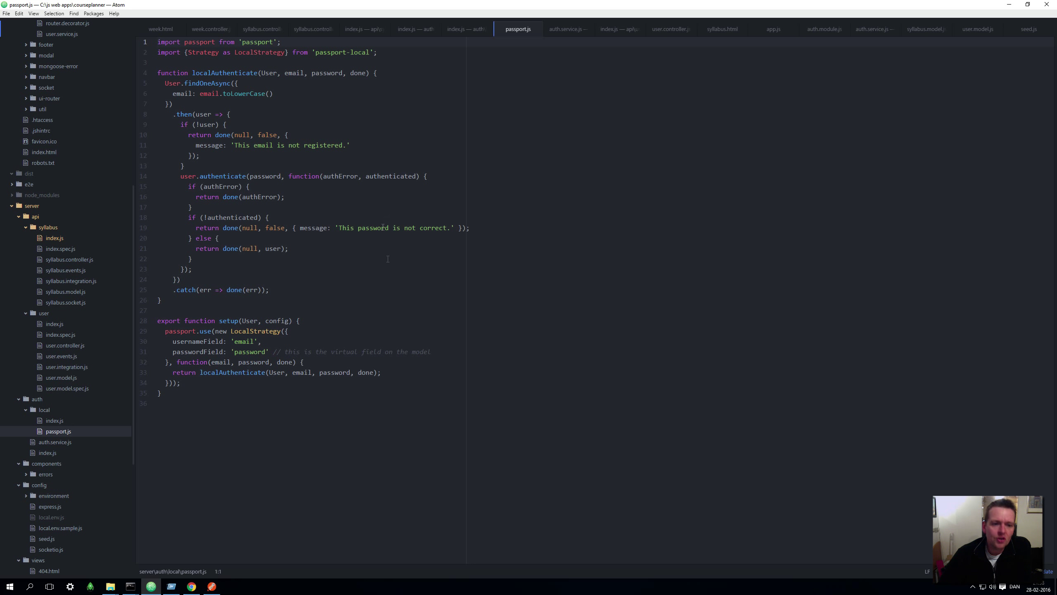
{"action": "mouse_move", "coordinate": [409, 284]}
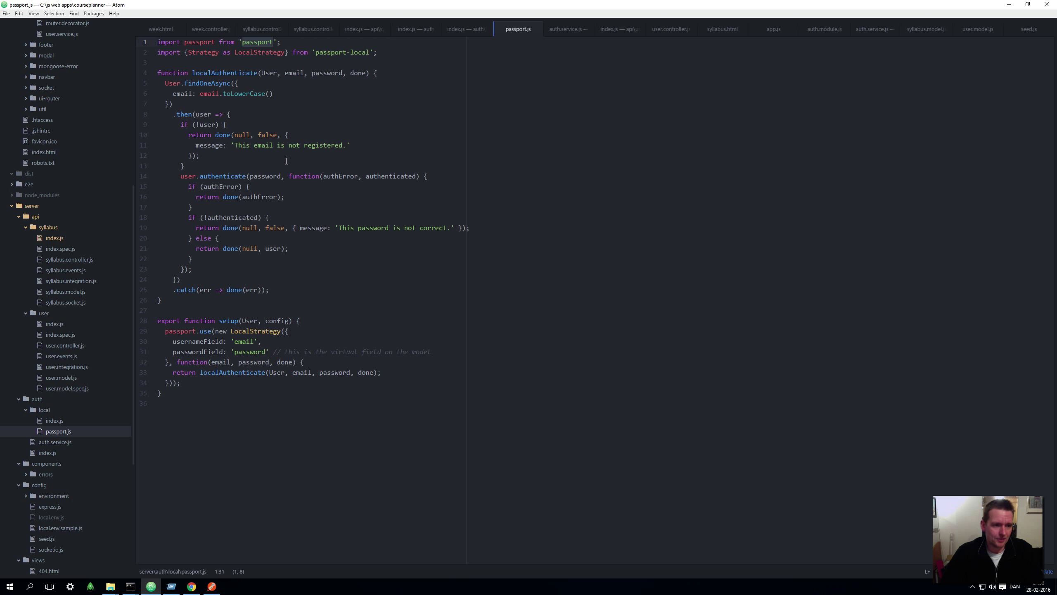
{"action": "mouse_move", "coordinate": [26, 417]}
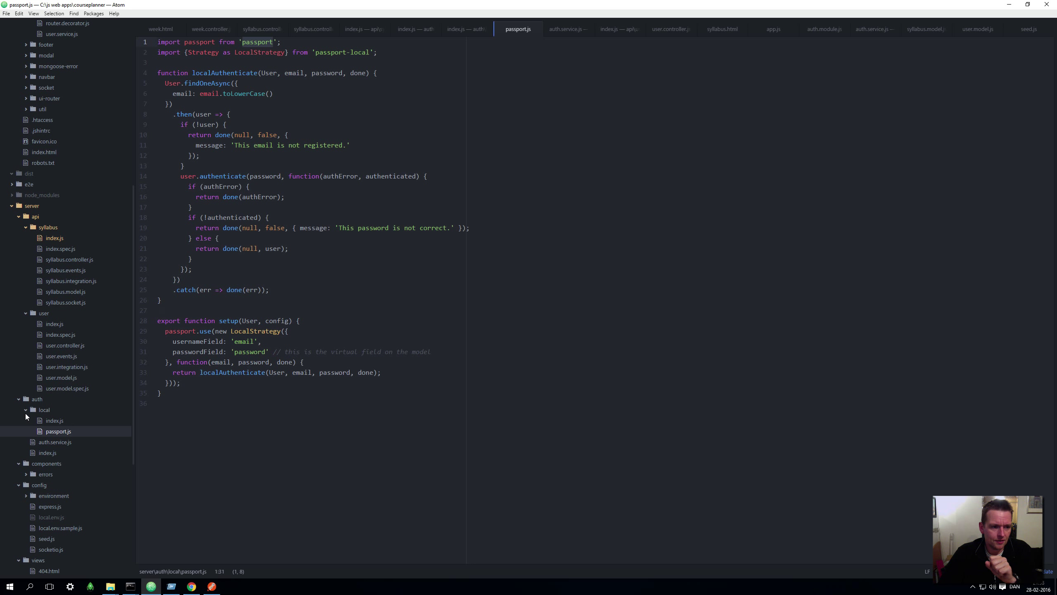
{"action": "left_click", "coordinate": [44, 409]}
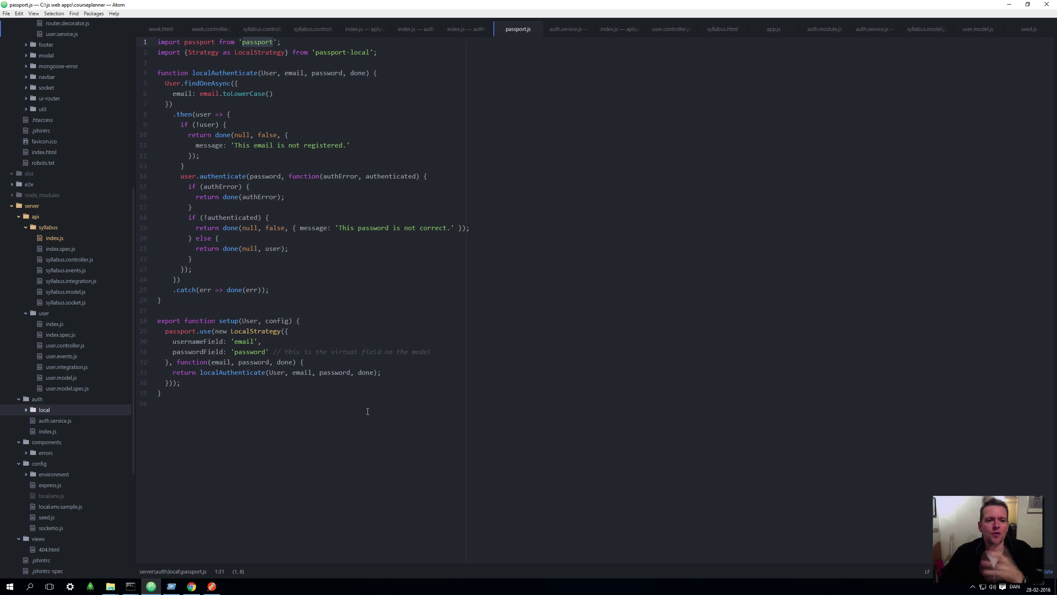
{"action": "mouse_move", "coordinate": [353, 426]}
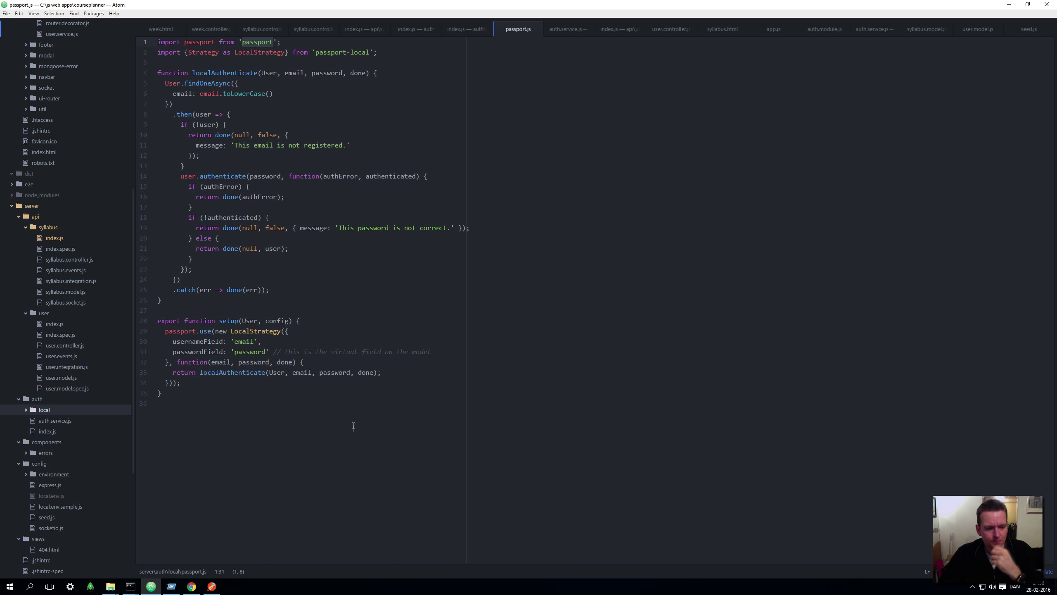
Show auth.service.js with its isAuthenticated, hasRole and signToken middleware
{"action": "left_click", "coordinate": [55, 421]}
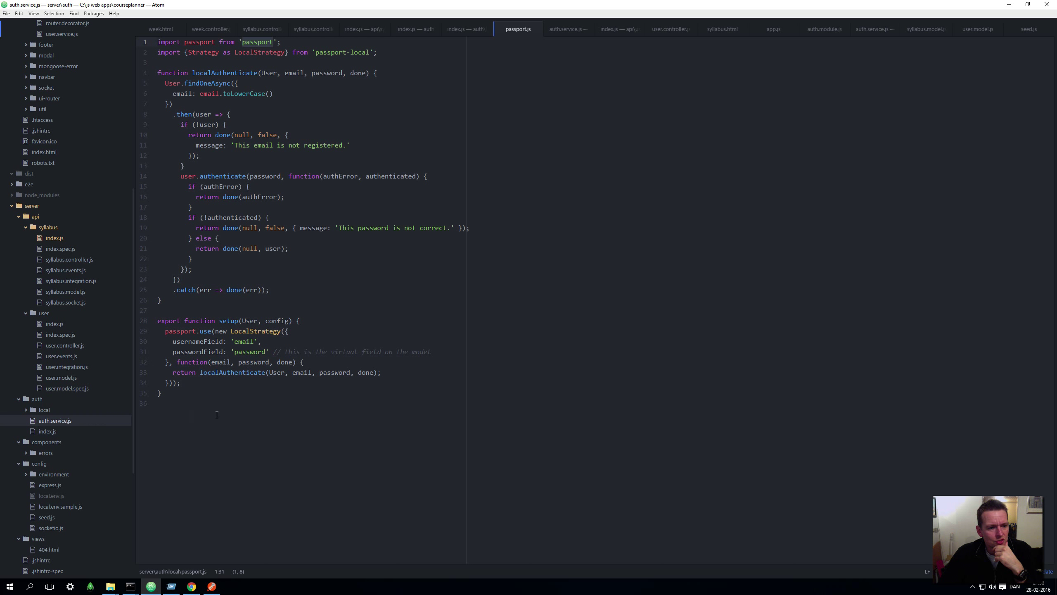
{"action": "left_click", "coordinate": [568, 28]}
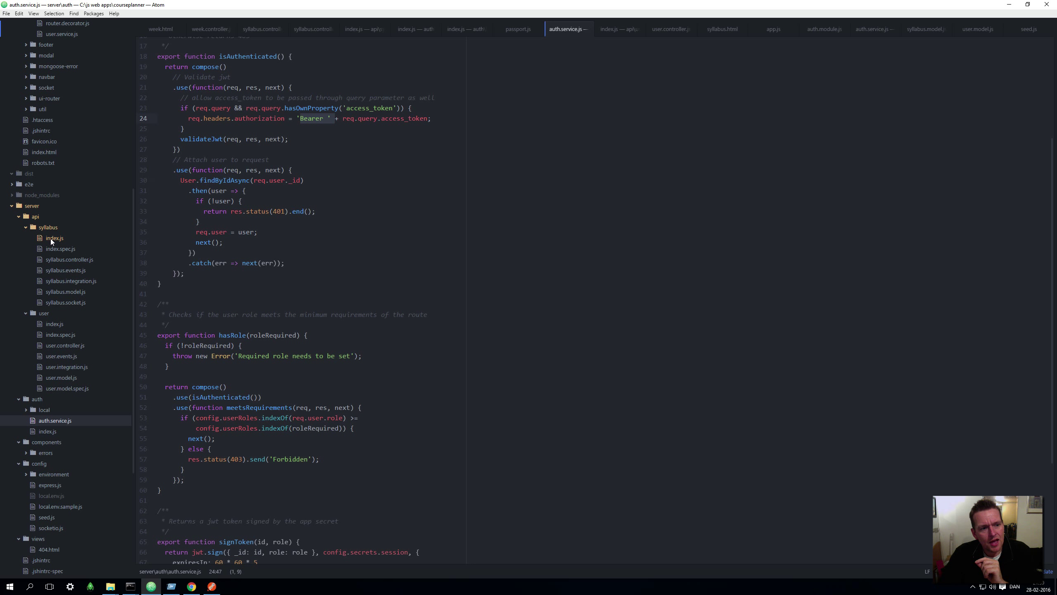
In server/api/syllabus/index.js, add a new line '/api/syllabuses' above the route definitions
{"action": "left_click", "coordinate": [53, 238]}
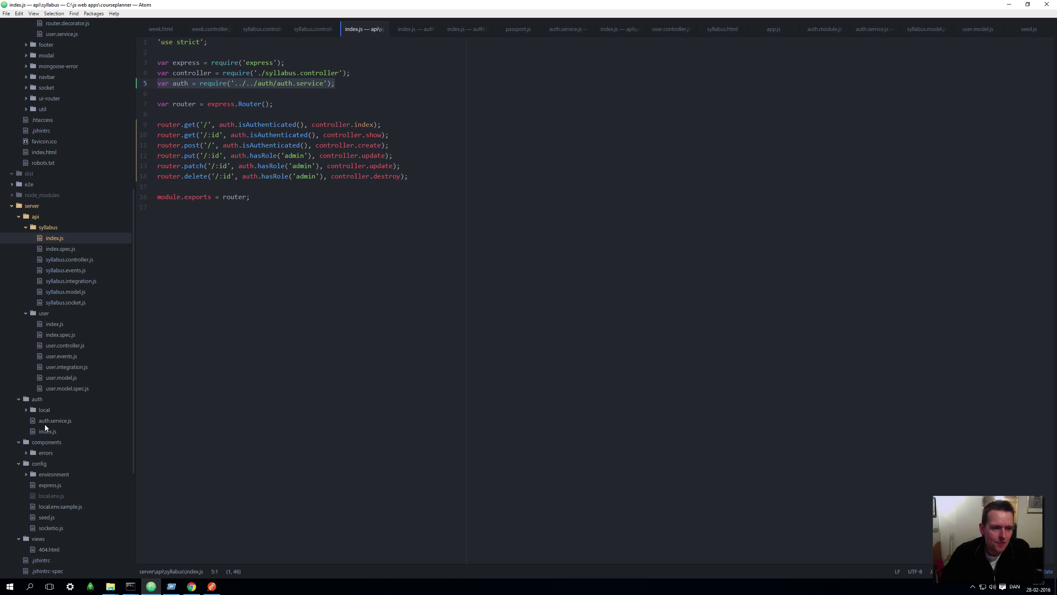
{"action": "mouse_move", "coordinate": [53, 421]}
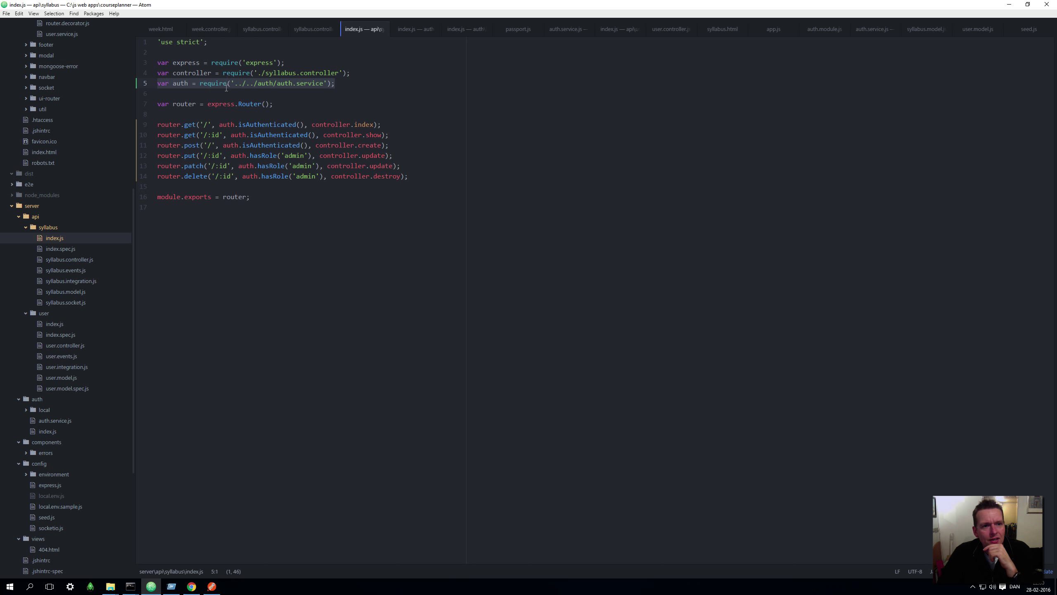
{"action": "mouse_move", "coordinate": [58, 218]}
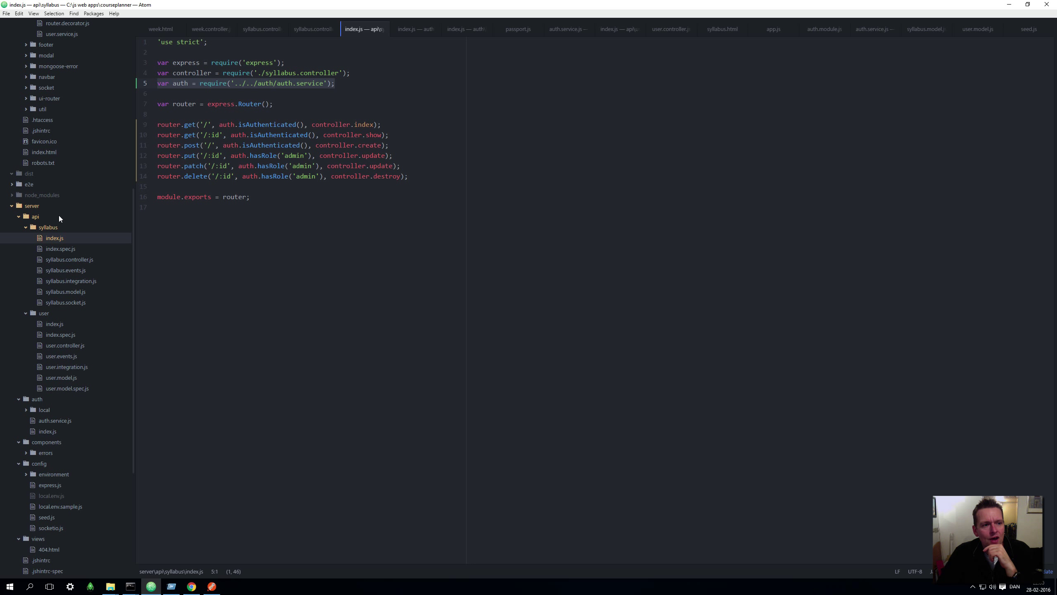
{"action": "mouse_move", "coordinate": [113, 320]}
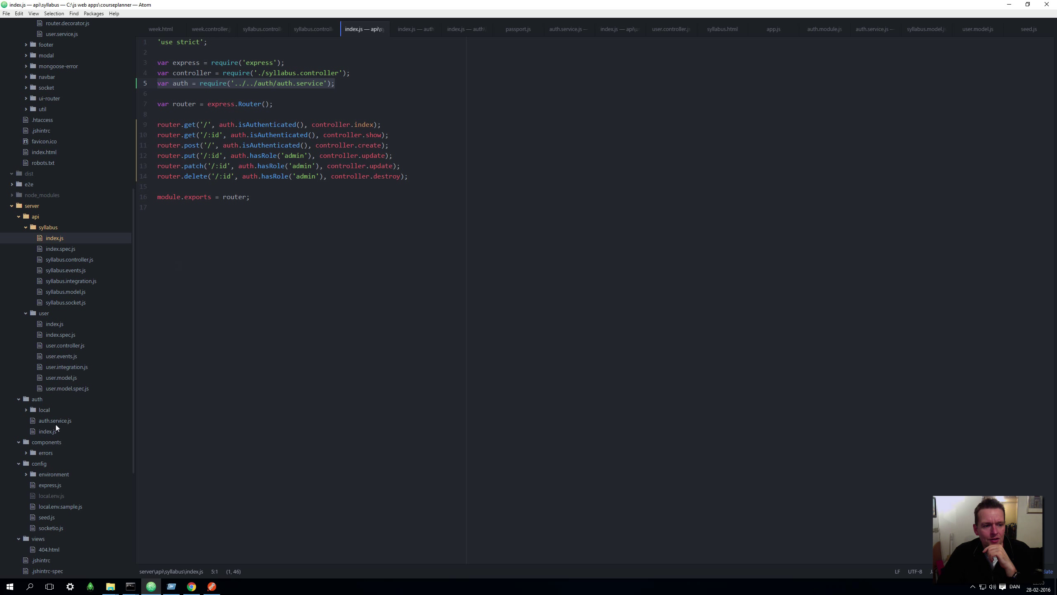
{"action": "left_click", "coordinate": [339, 103]}
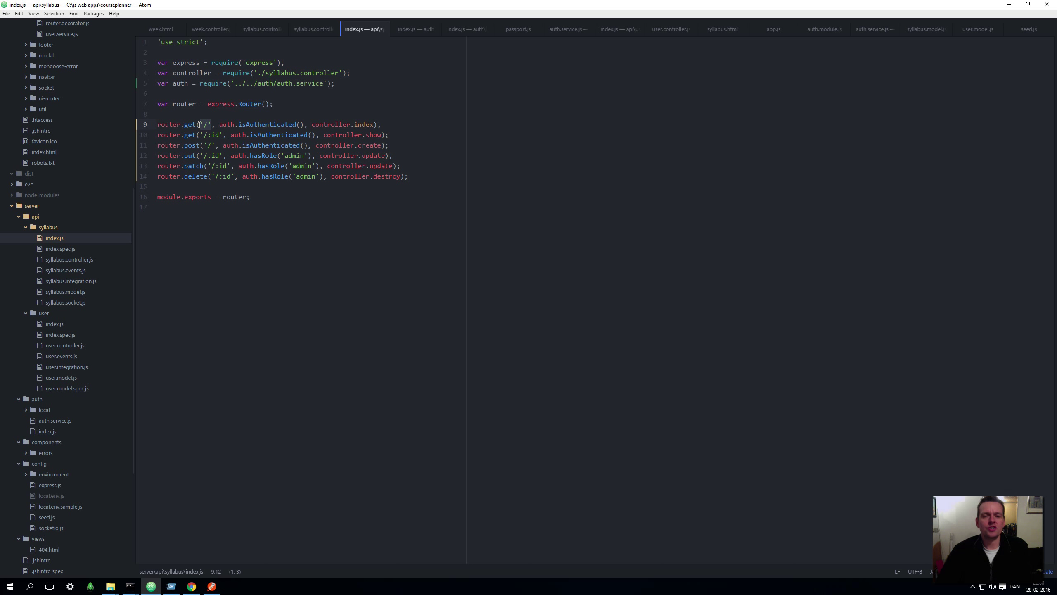
{"action": "key", "text": "enter"}
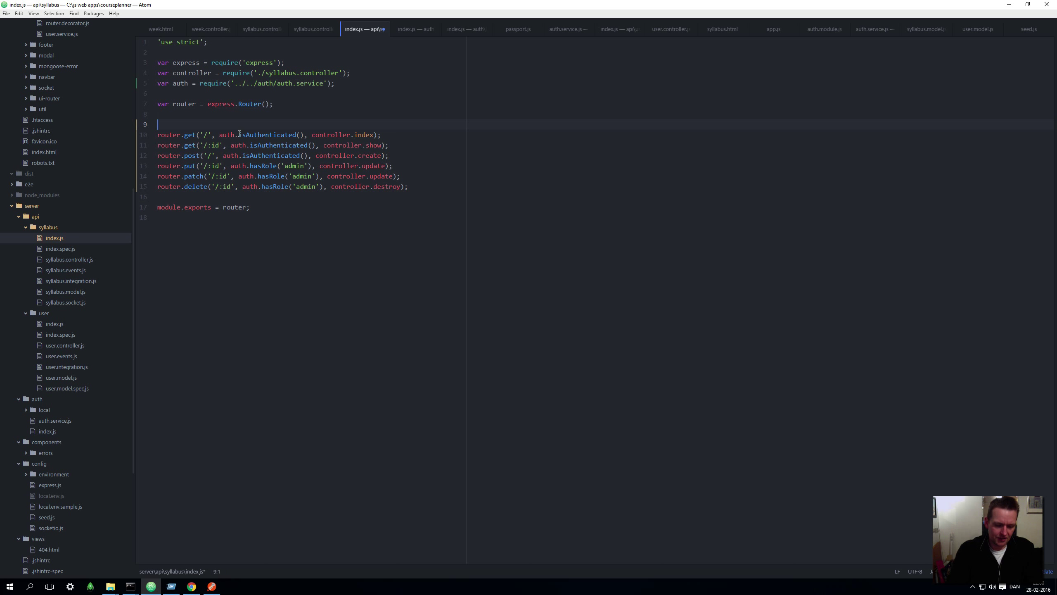
{"action": "type", "text": "/api/"}
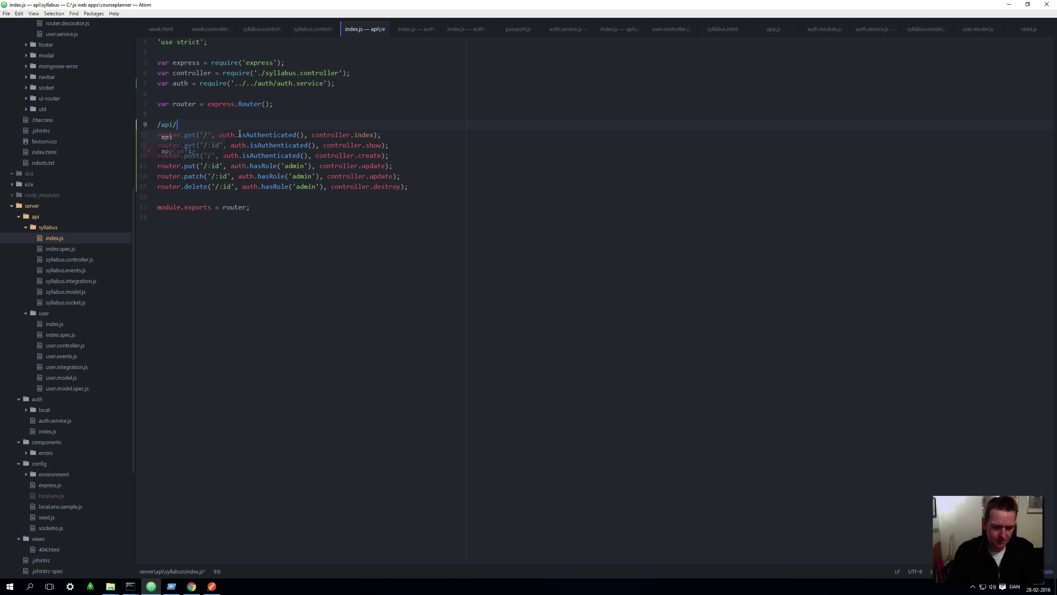
{"action": "type", "text": "syllabuses"}
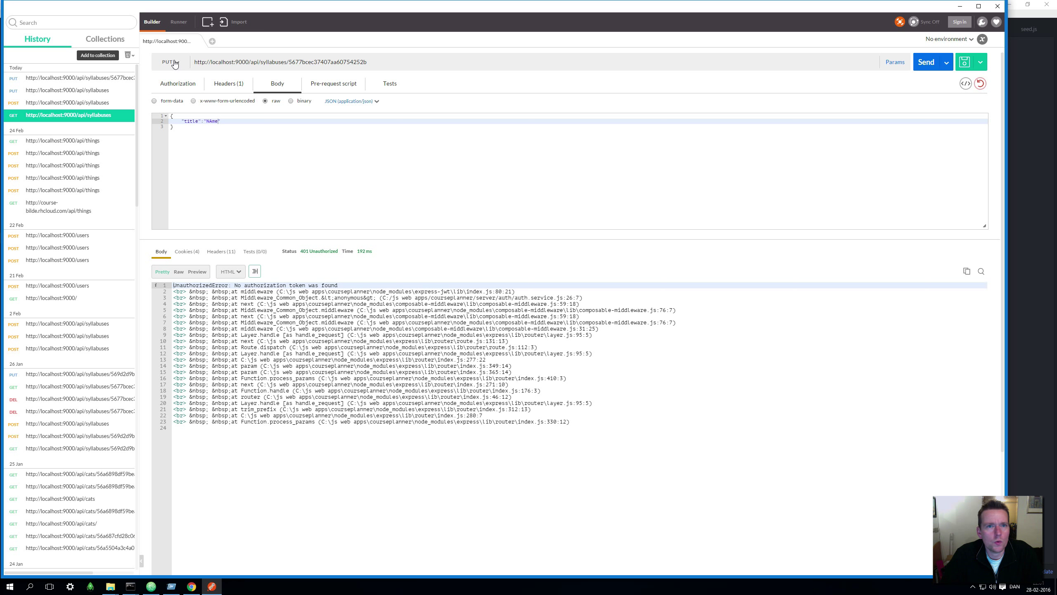
{"action": "left_click", "coordinate": [171, 62]}
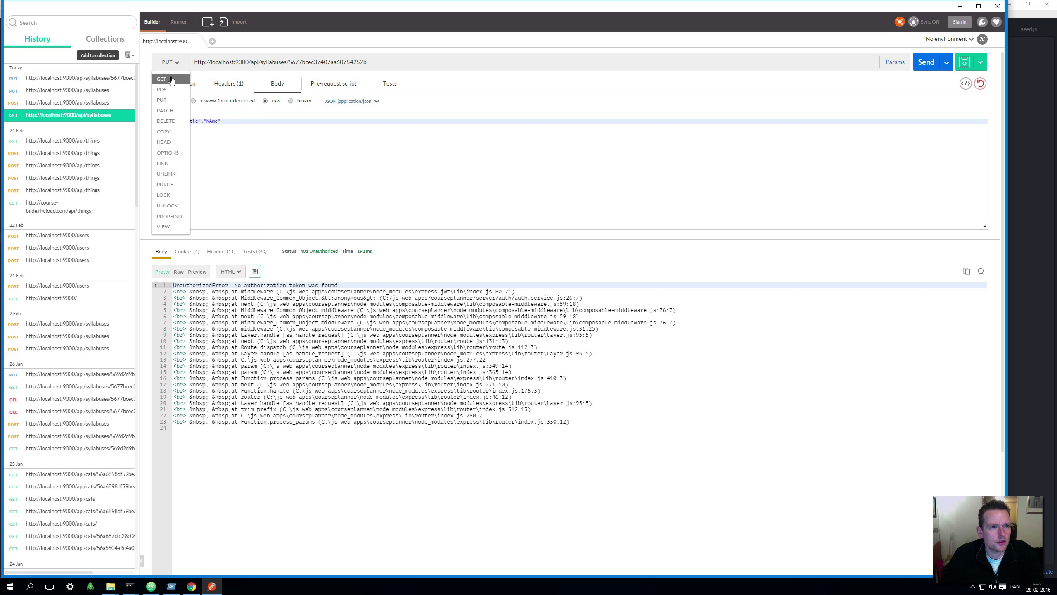
{"action": "left_click", "coordinate": [161, 79]}
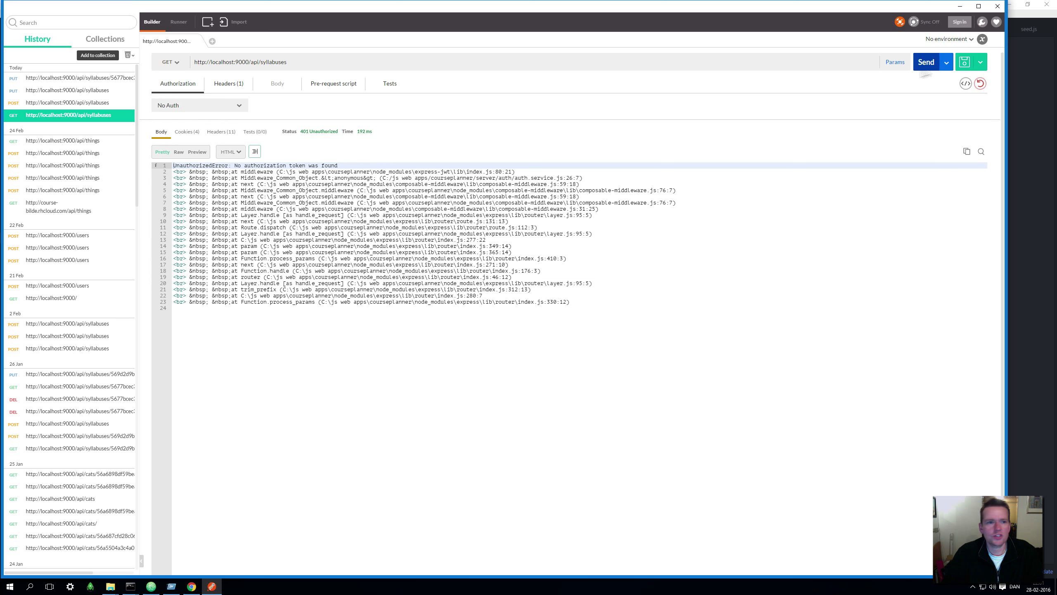
{"action": "left_click", "coordinate": [926, 61]}
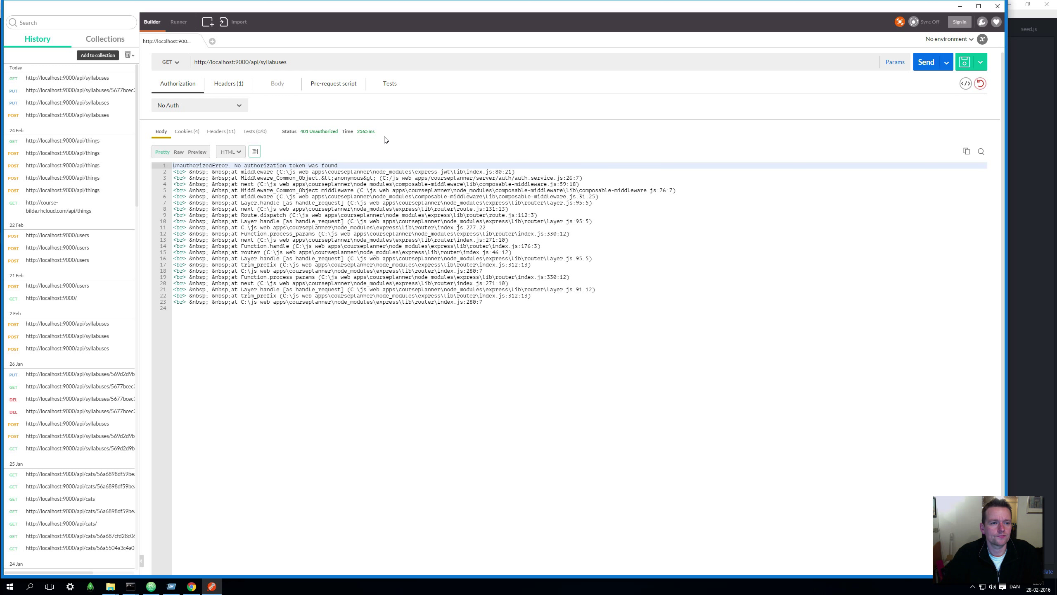
{"action": "mouse_move", "coordinate": [315, 165]}
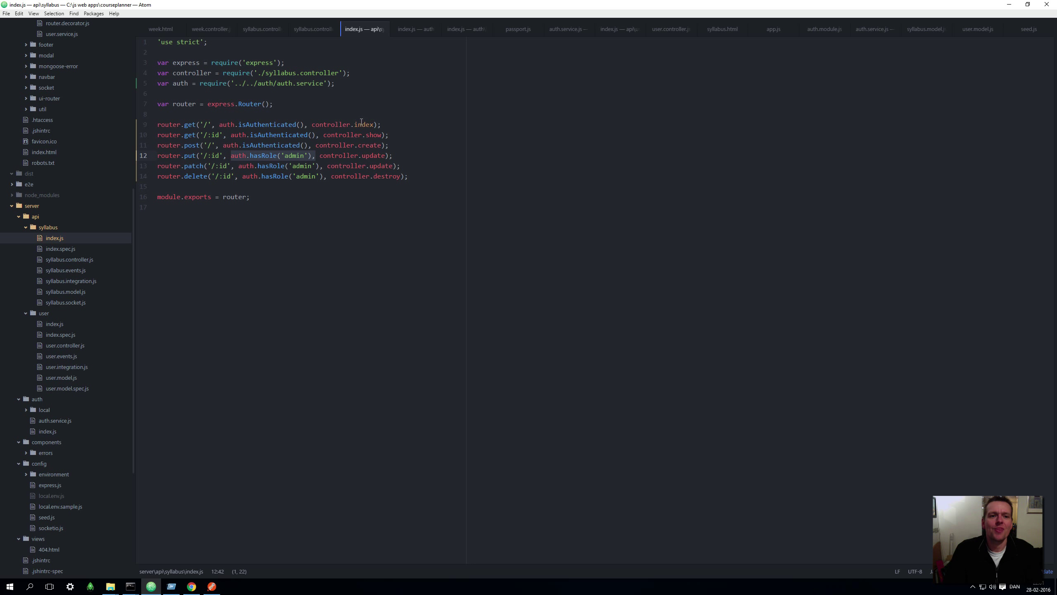
{"action": "mouse_move", "coordinate": [358, 122]}
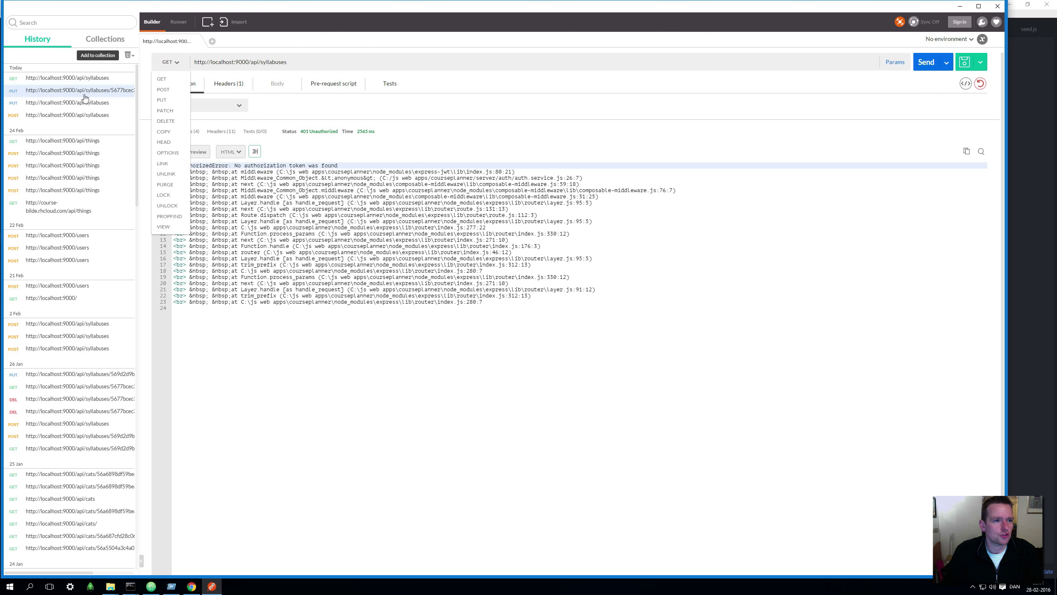
Resend the earlier PUT request from History that updates a syllabus title to NAME
{"action": "left_click", "coordinate": [78, 90]}
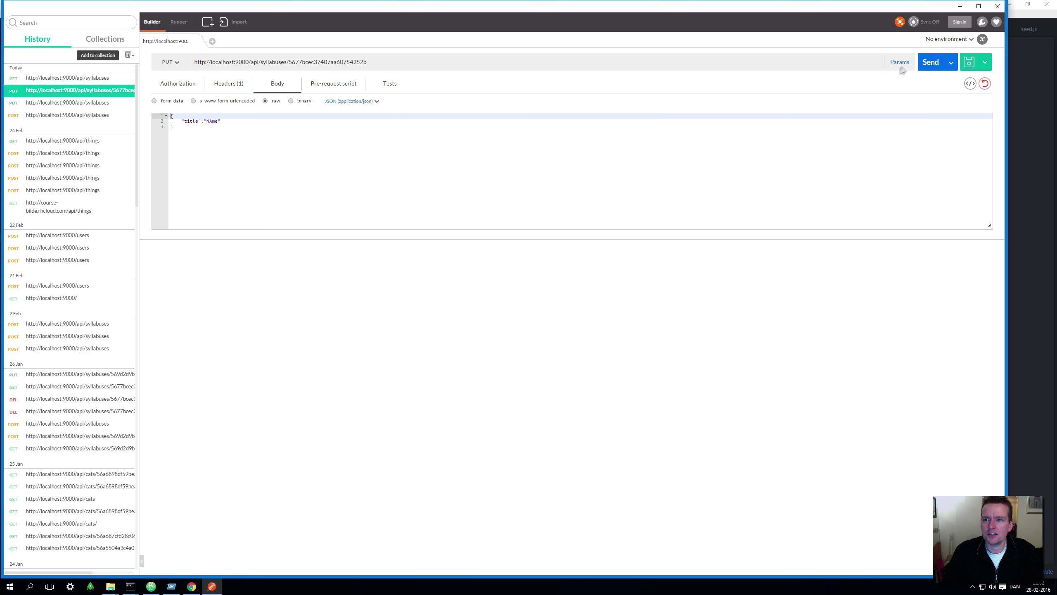
{"action": "left_click", "coordinate": [931, 61]}
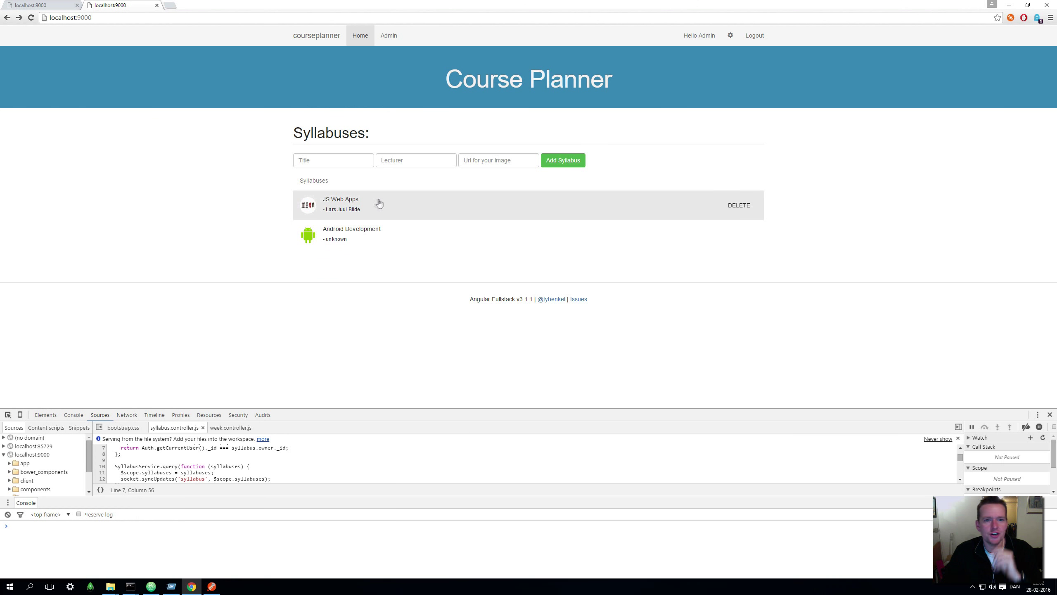
{"action": "mouse_move", "coordinate": [754, 206]}
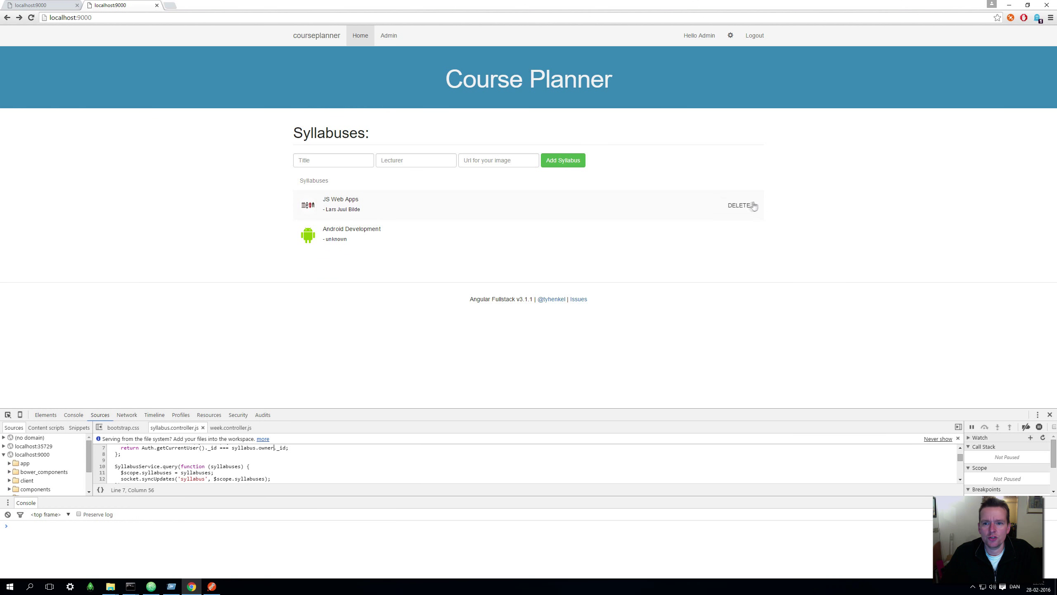
{"action": "mouse_move", "coordinate": [706, 45]}
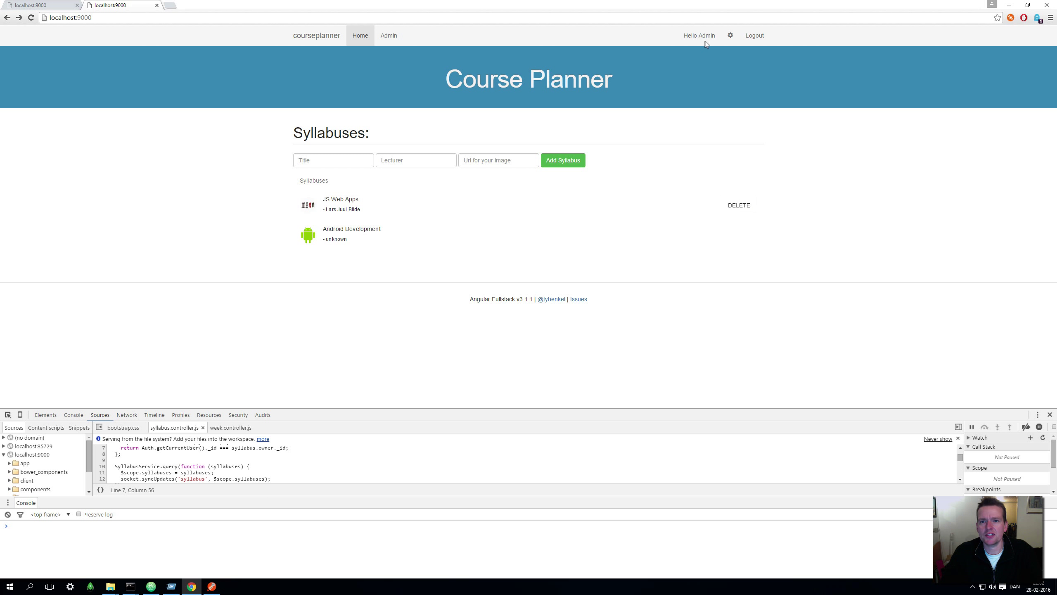
{"action": "mouse_move", "coordinate": [739, 205]}
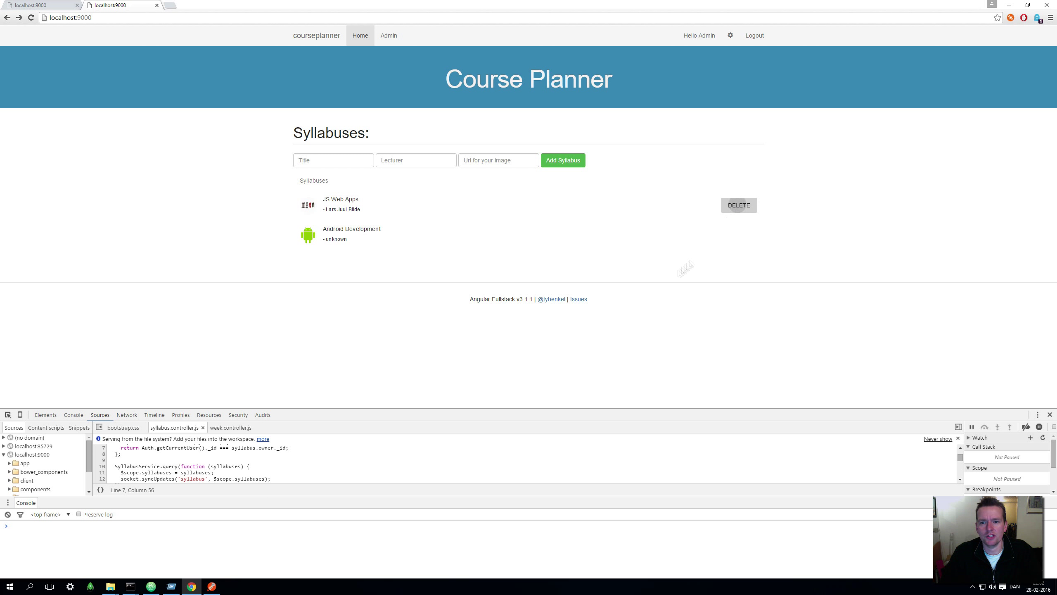
Delete the JS Web Apps syllabus from the Course Planner home page
{"action": "left_click", "coordinate": [738, 205]}
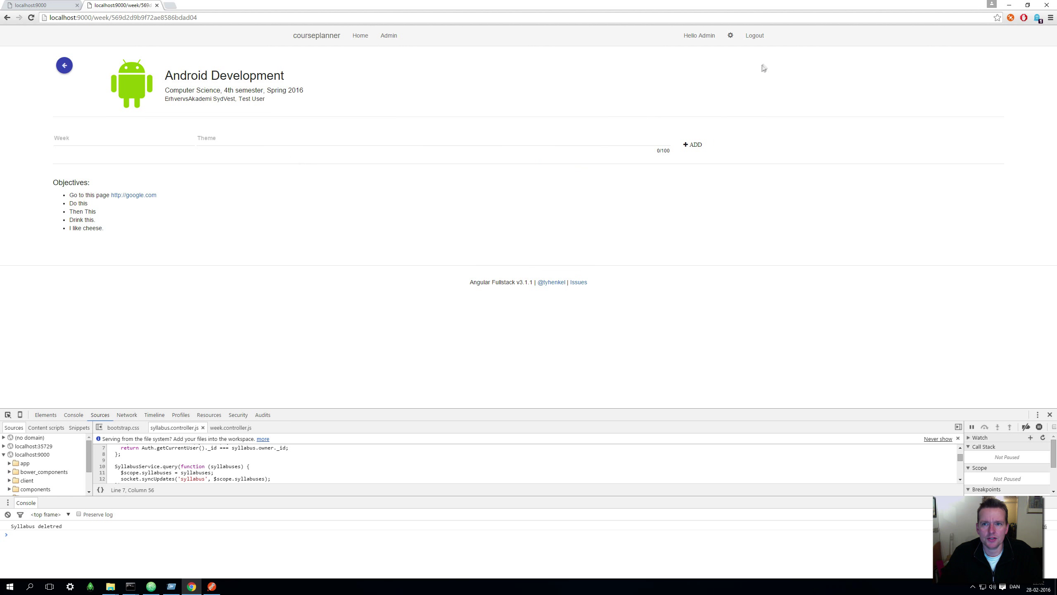
{"action": "mouse_move", "coordinate": [754, 35]}
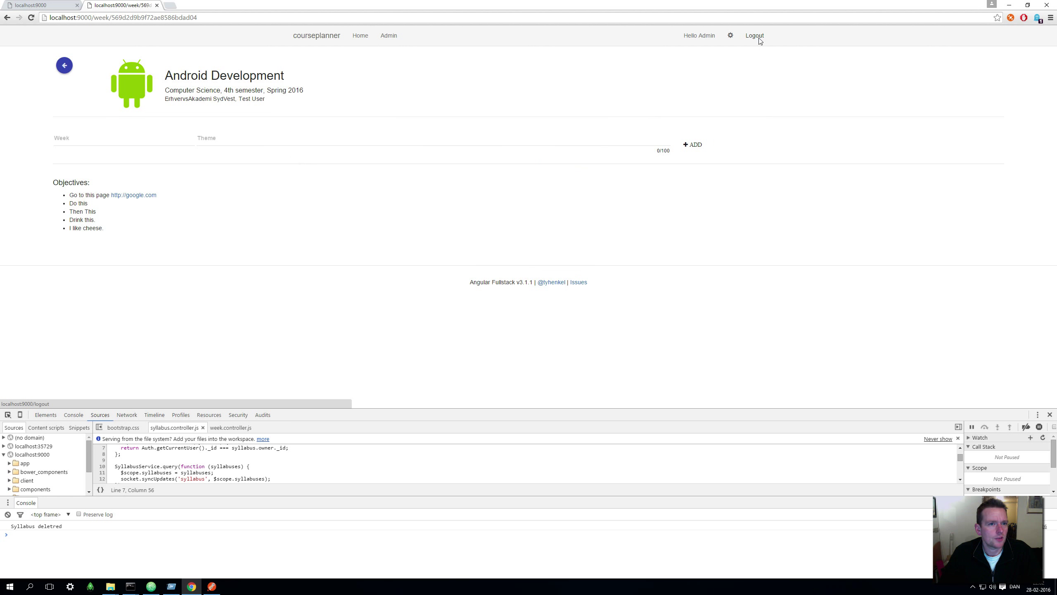
Log out of the Admin account and retry login with the filled-in admin credentials
{"action": "left_click", "coordinate": [755, 35]}
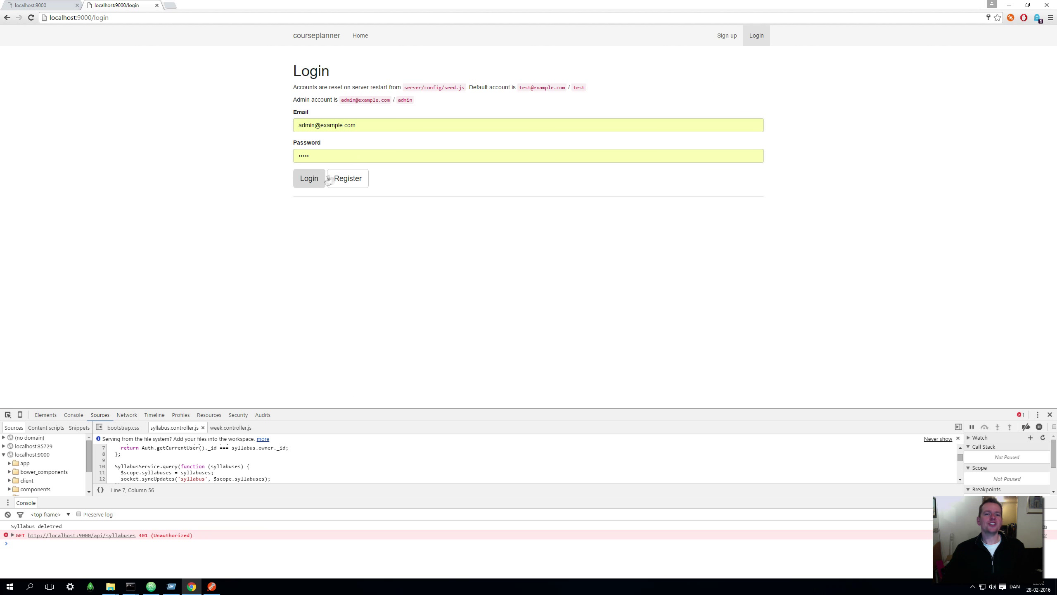
{"action": "left_click", "coordinate": [309, 178]}
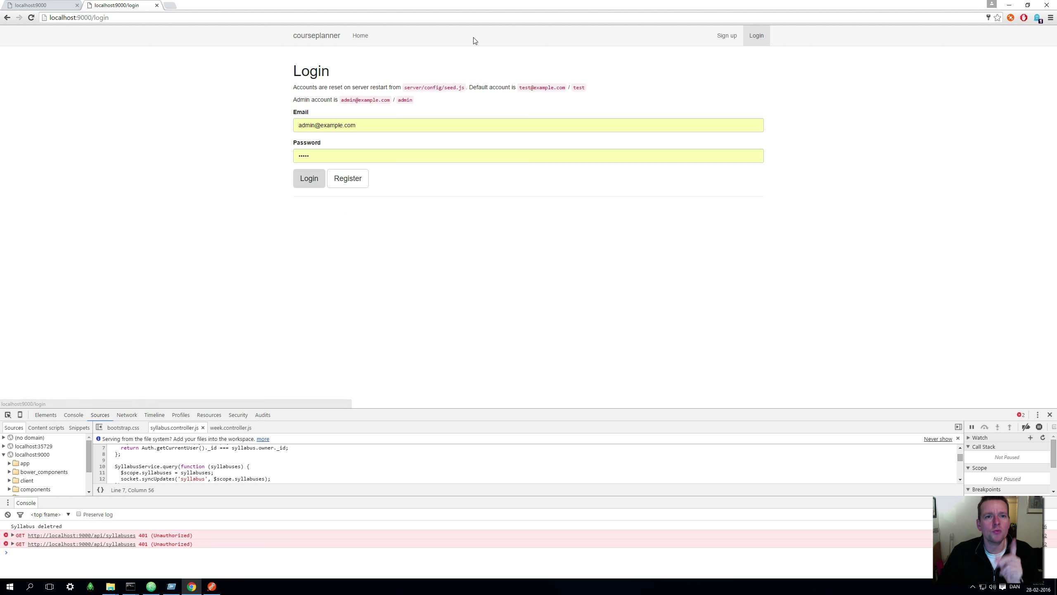
{"action": "mouse_move", "coordinate": [491, 49]}
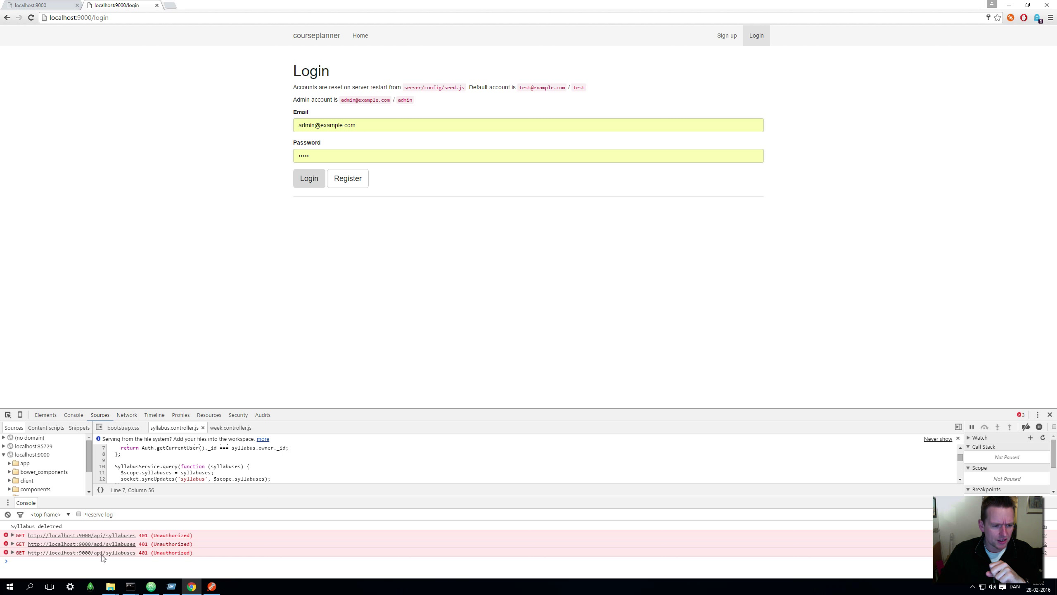
In the Network panel, view the failed syllabuses request's response and select 'UnauthorizedError'
{"action": "left_click", "coordinate": [126, 415]}
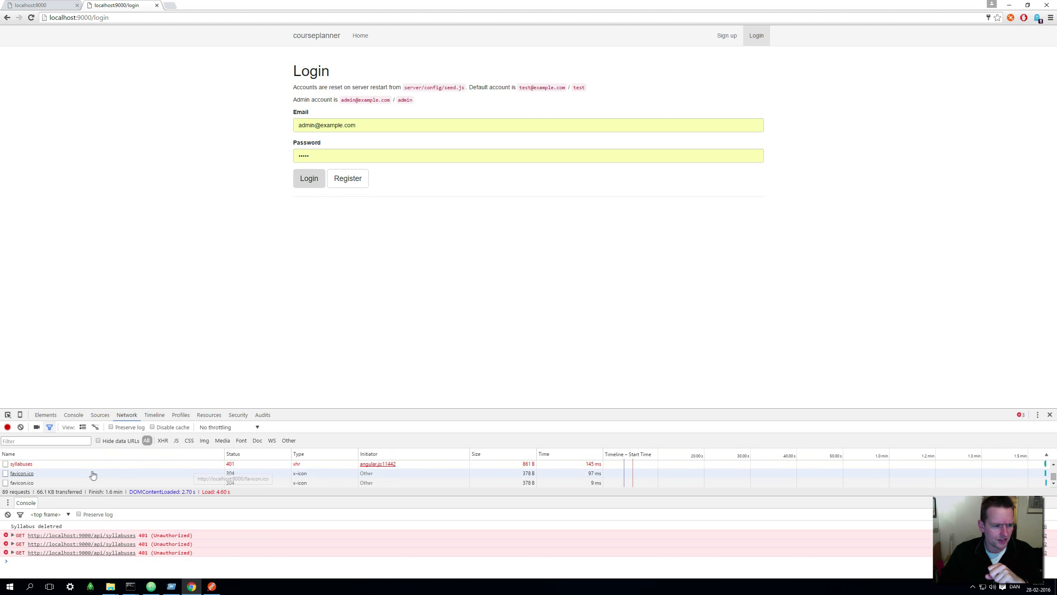
{"action": "left_click", "coordinate": [20, 464]}
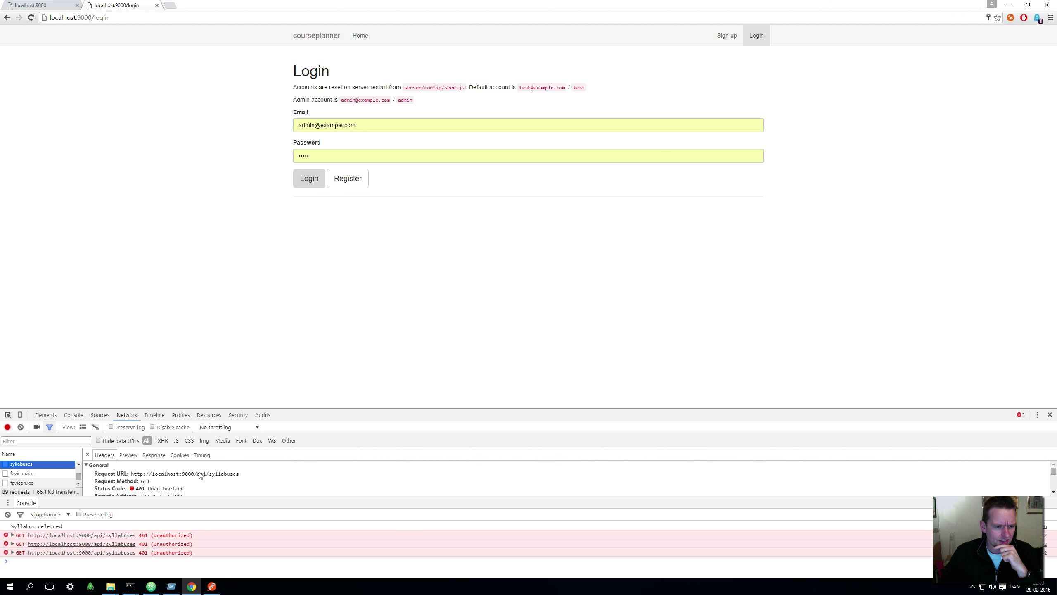
{"action": "left_click", "coordinate": [153, 454]}
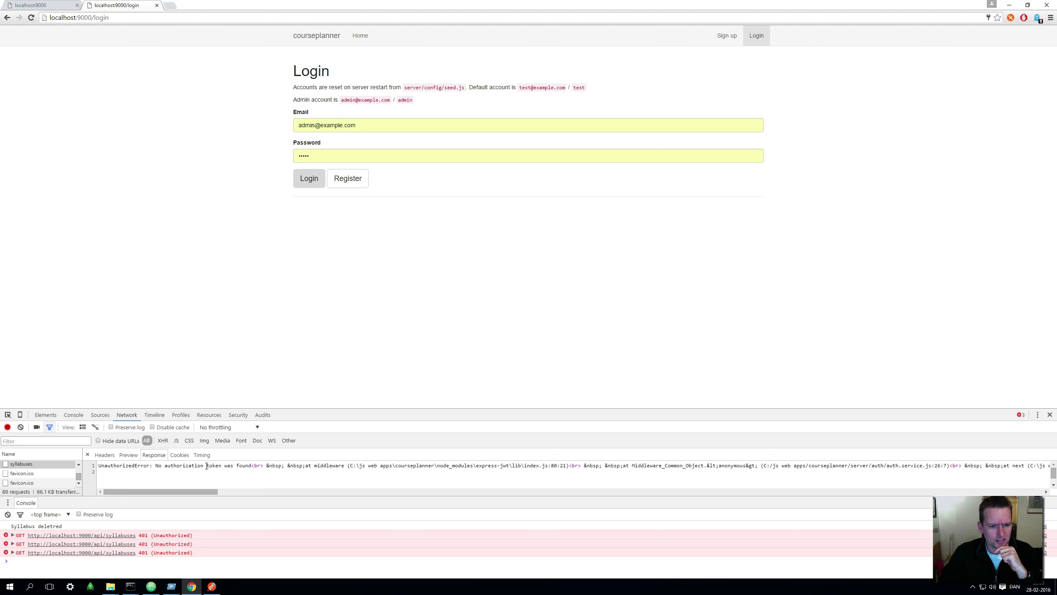
{"action": "double_click", "coordinate": [124, 465]}
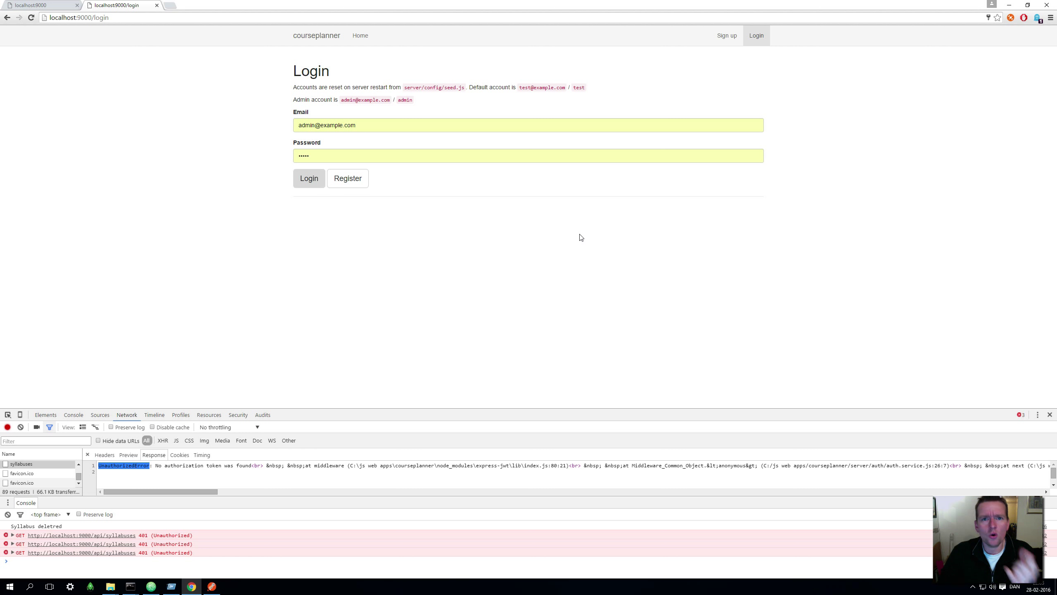
{"action": "mouse_move", "coordinate": [614, 209]}
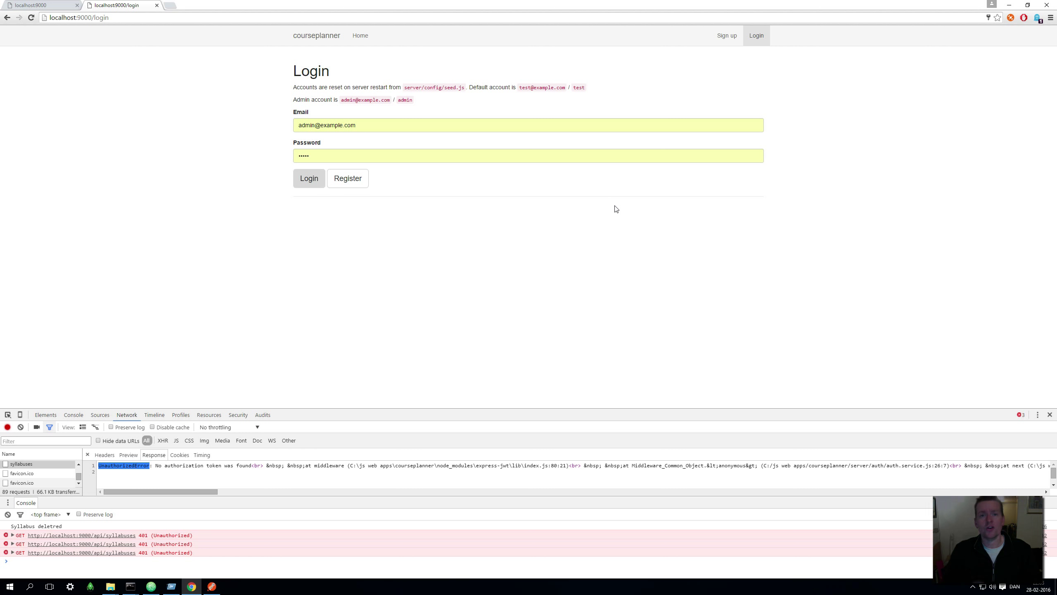